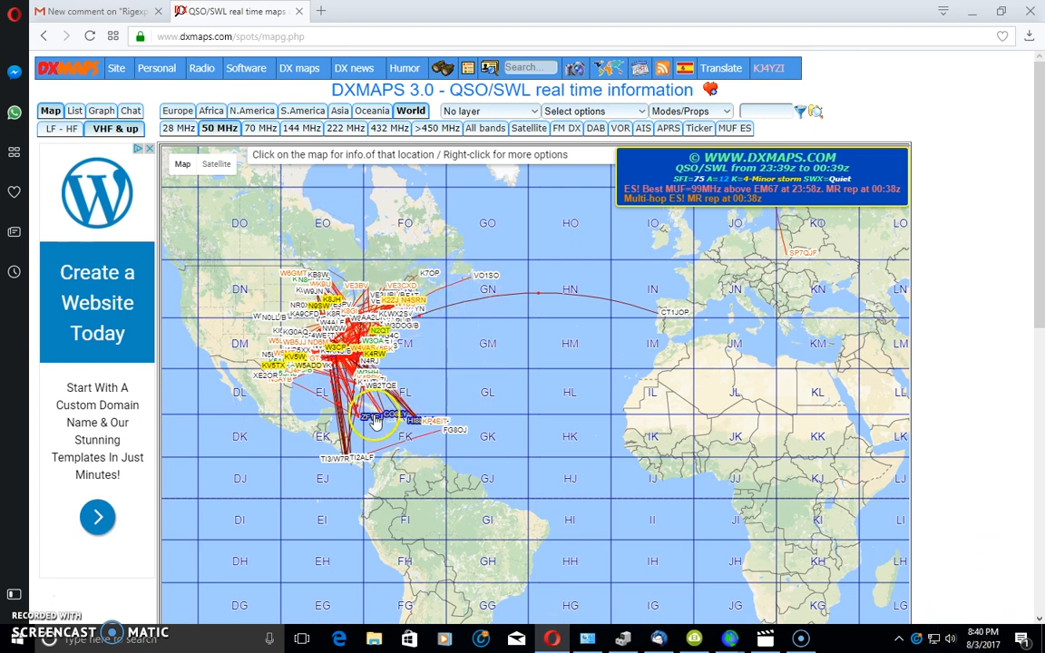
{"action": "mouse_move", "coordinate": [508, 406]}
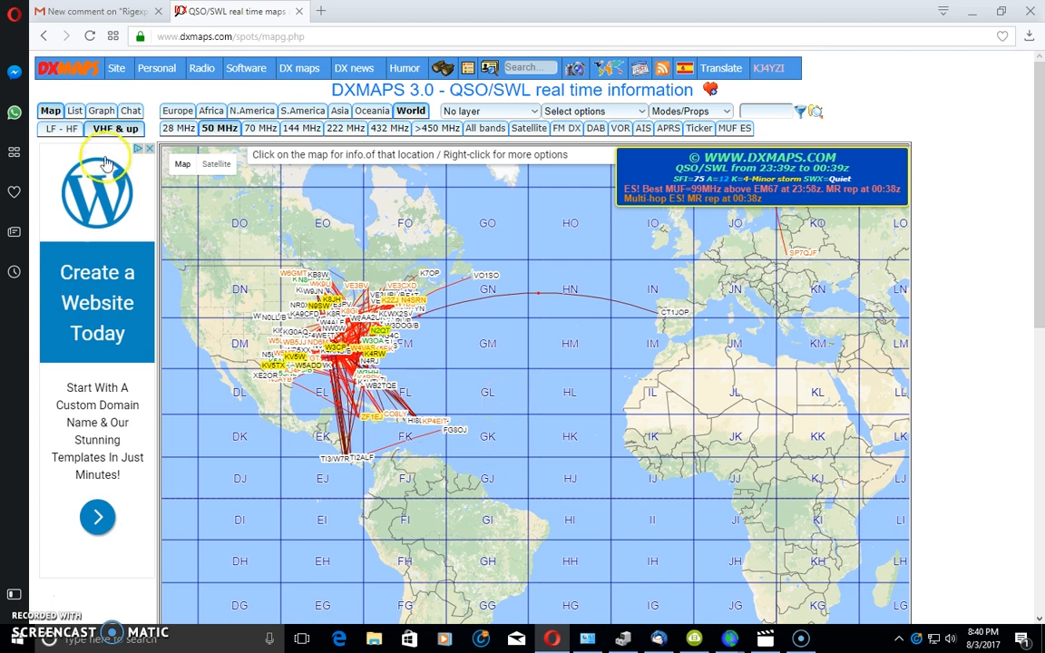
Step: Switch the DXMaps 50 MHz spots to the list view and scroll through the timestamped contacts
{"action": "left_click", "coordinate": [75, 110]}
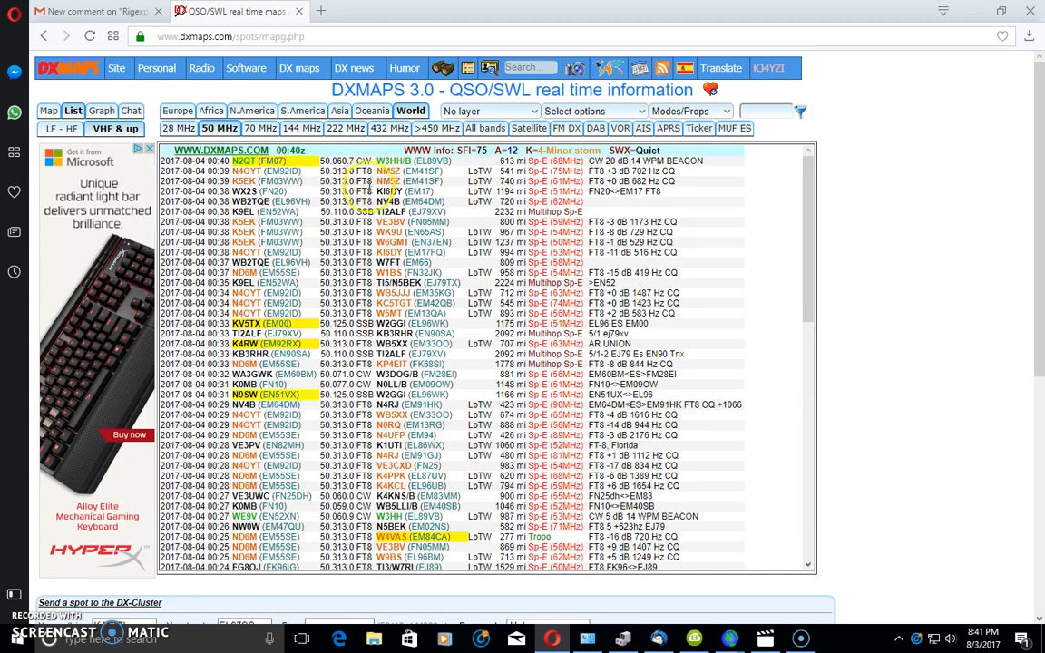
{"action": "mouse_move", "coordinate": [380, 410]}
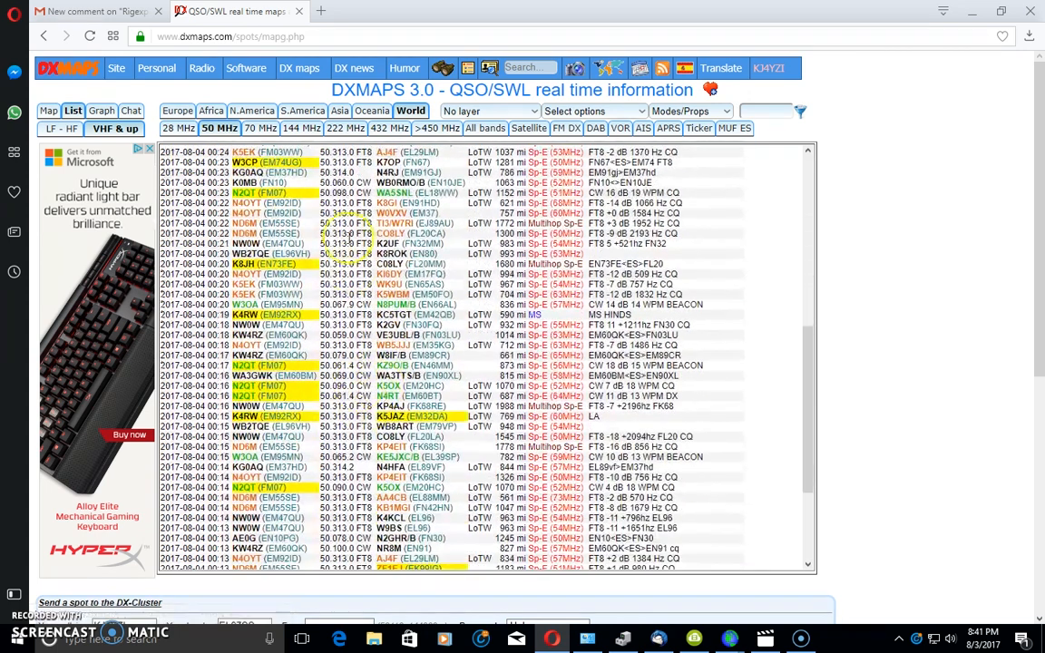
{"action": "scroll", "scroll_direction": "down", "scroll_amount": 3}
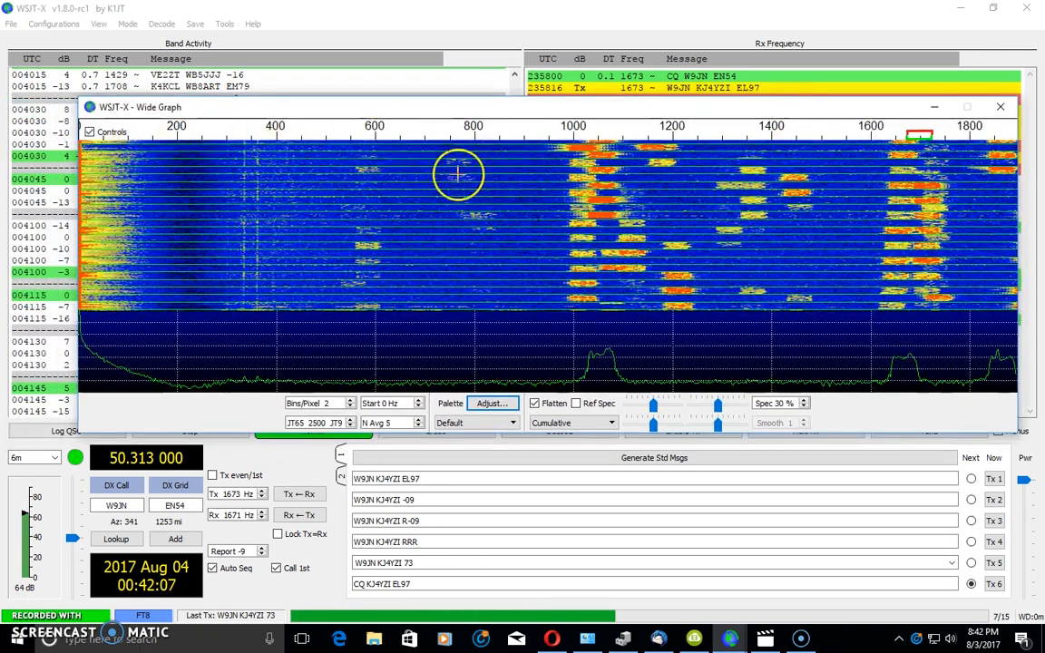
{"action": "mouse_move", "coordinate": [807, 116]}
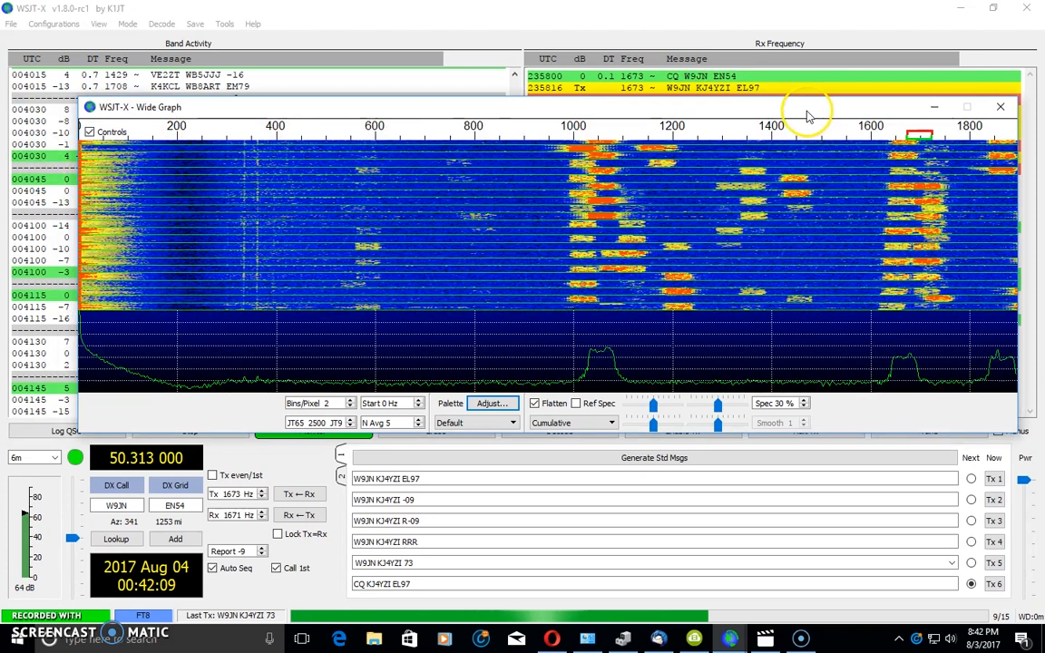